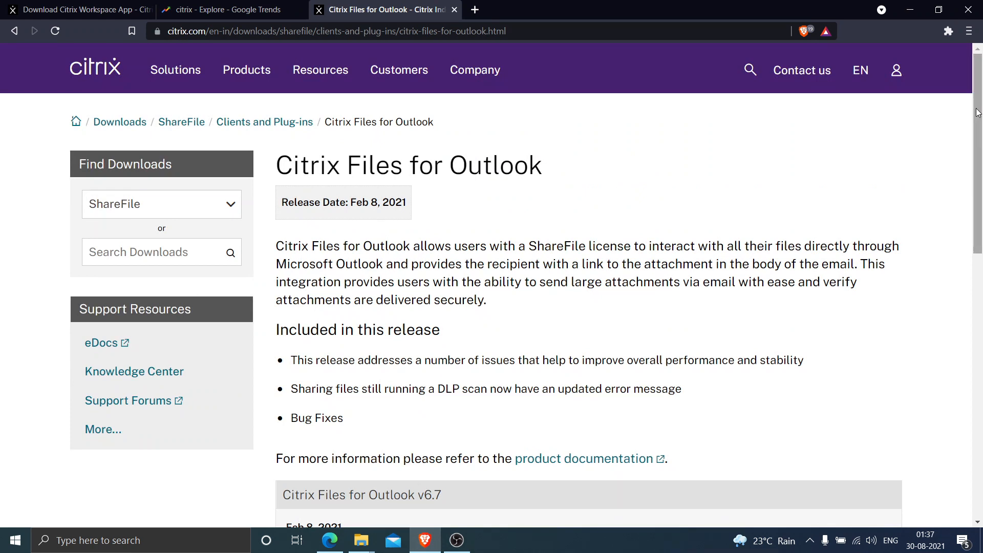
mouse_move(624, 4)
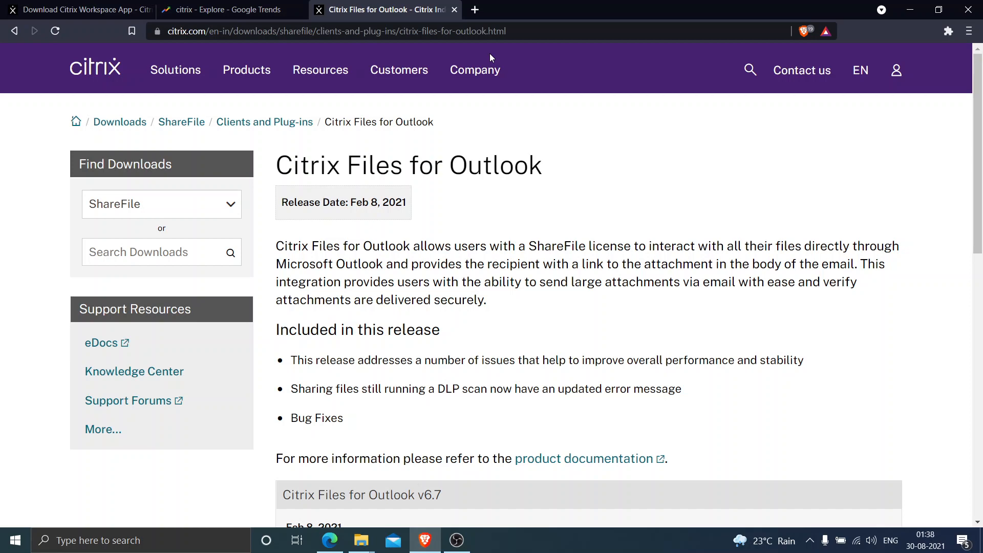
Step: Download the v6.7 .exe installer (6.2 MB) and save it to the Downloads folder
scroll(down, 3)
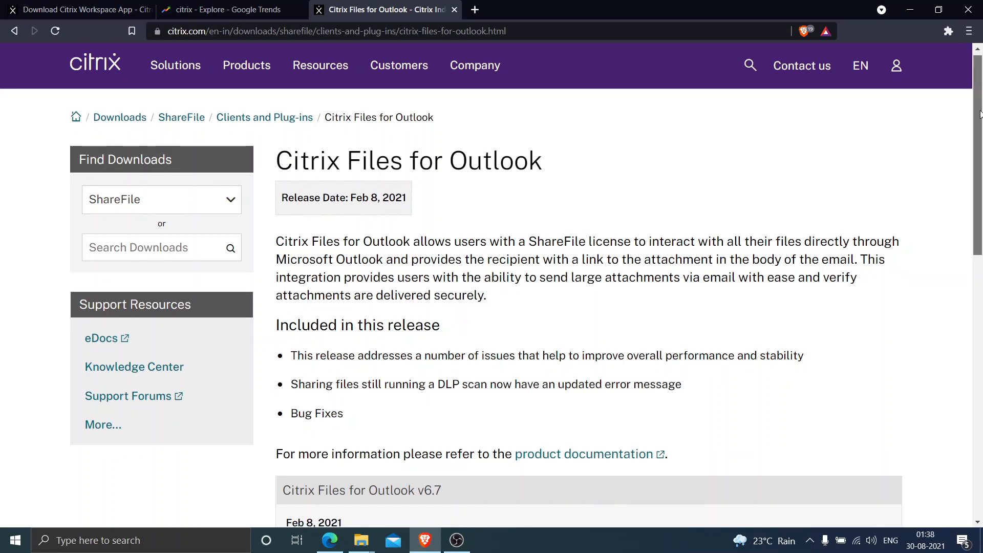
scroll(down, 3)
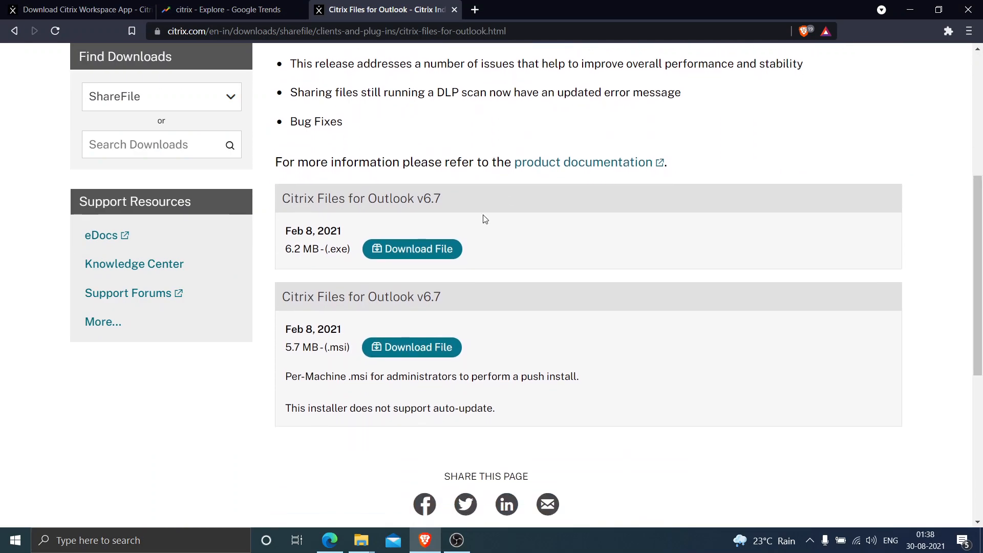
mouse_move(357, 210)
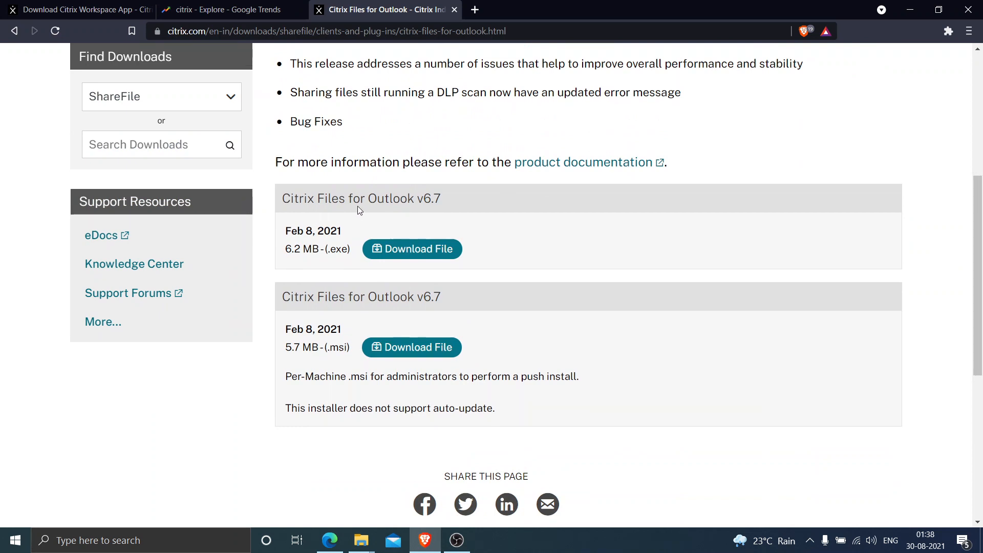
mouse_move(412, 249)
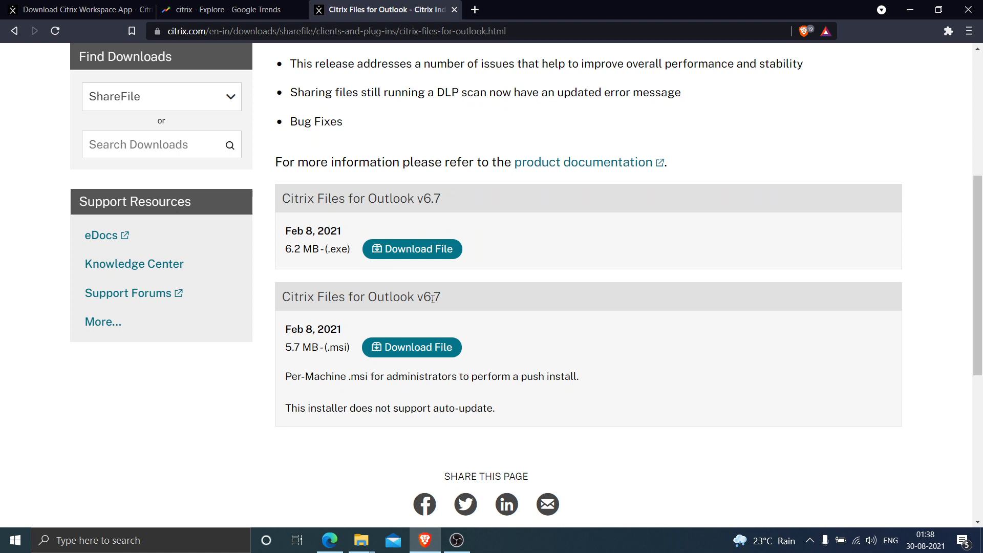
mouse_move(424, 248)
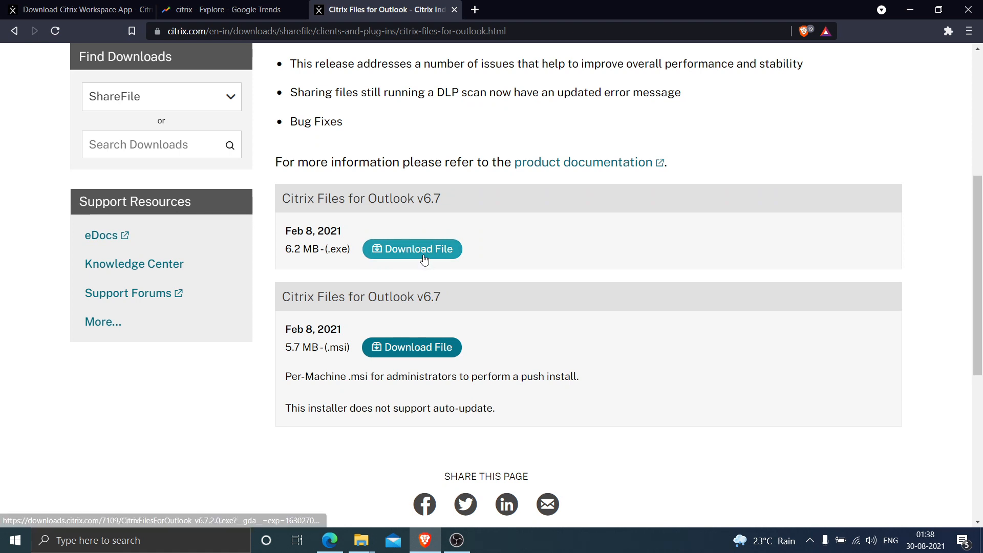
click(411, 248)
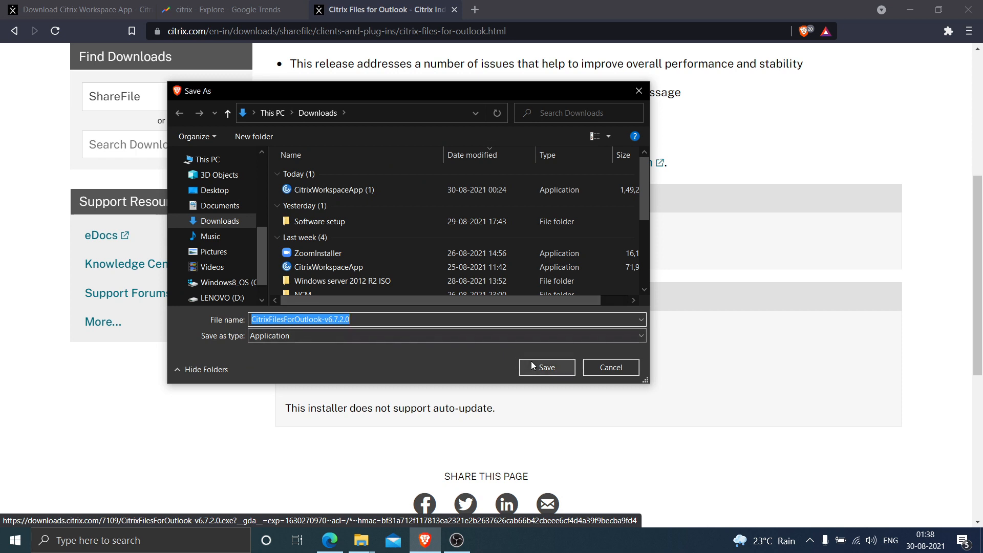
click(545, 367)
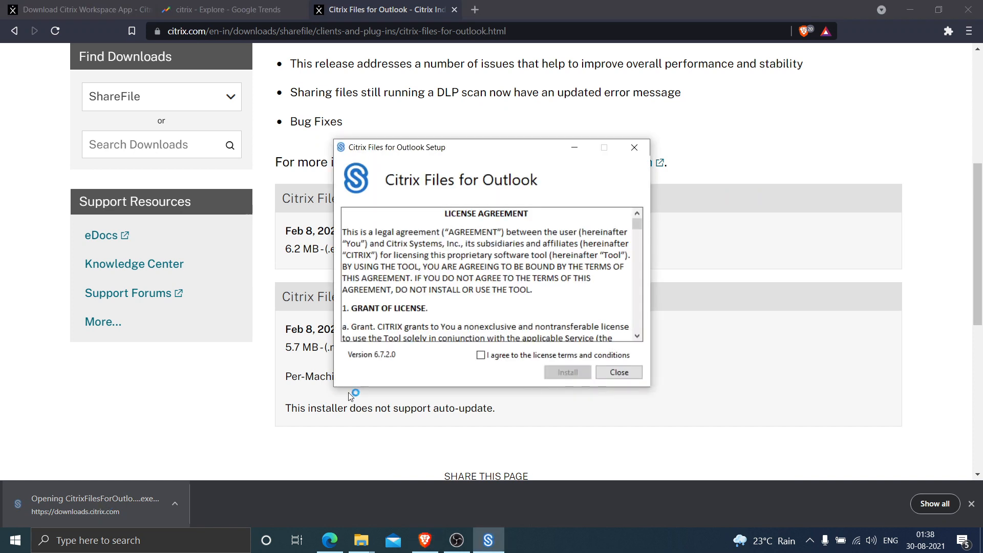
Step: Agree to the license terms and conditions and install version 6.7.2.0
click(481, 355)
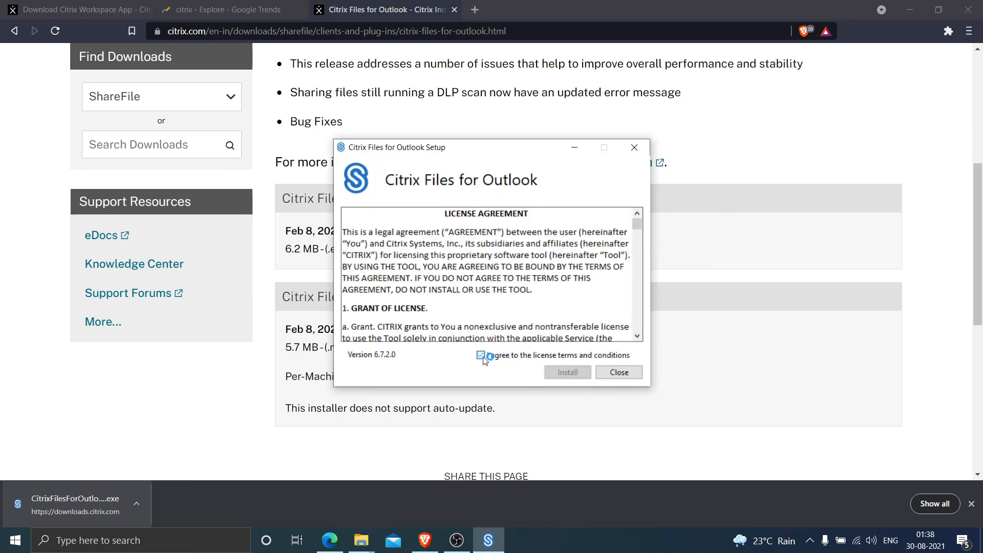
click(481, 355)
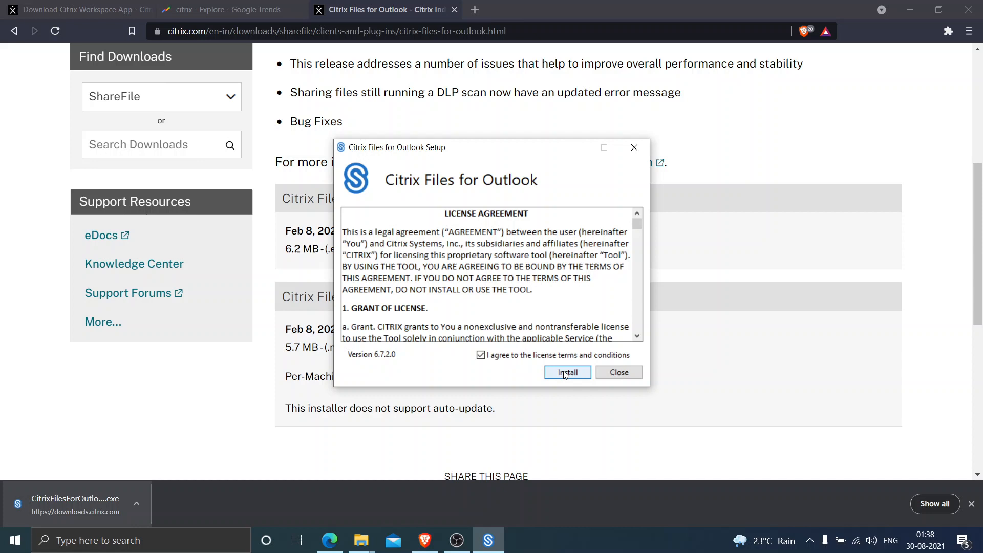
click(566, 372)
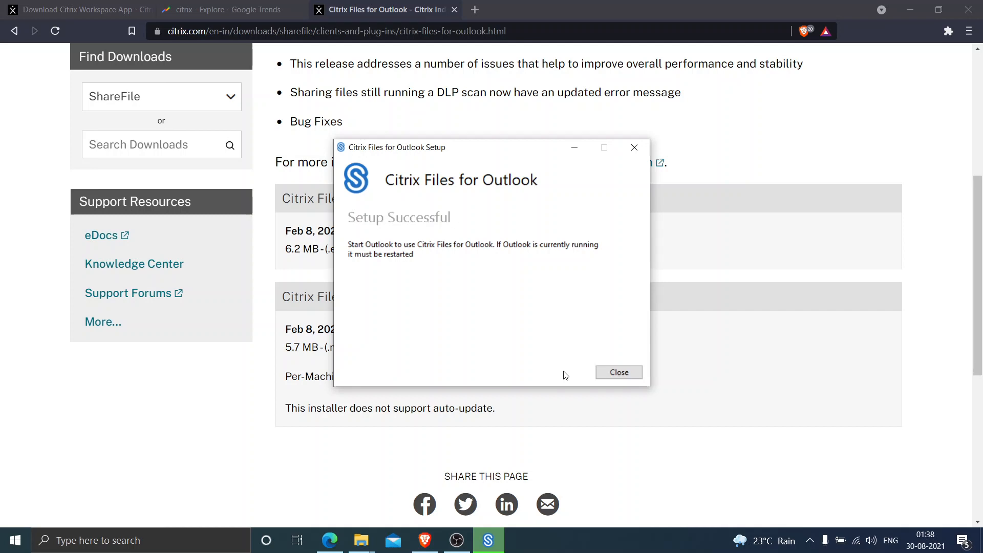
mouse_move(577, 377)
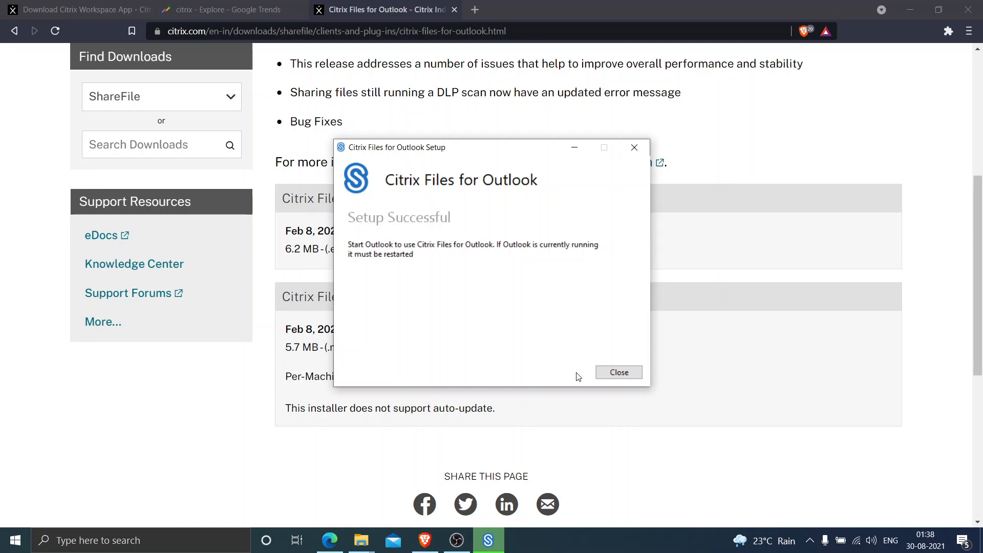
Step: Close the Setup Successful dialog, returning to the Citrix download page
click(617, 372)
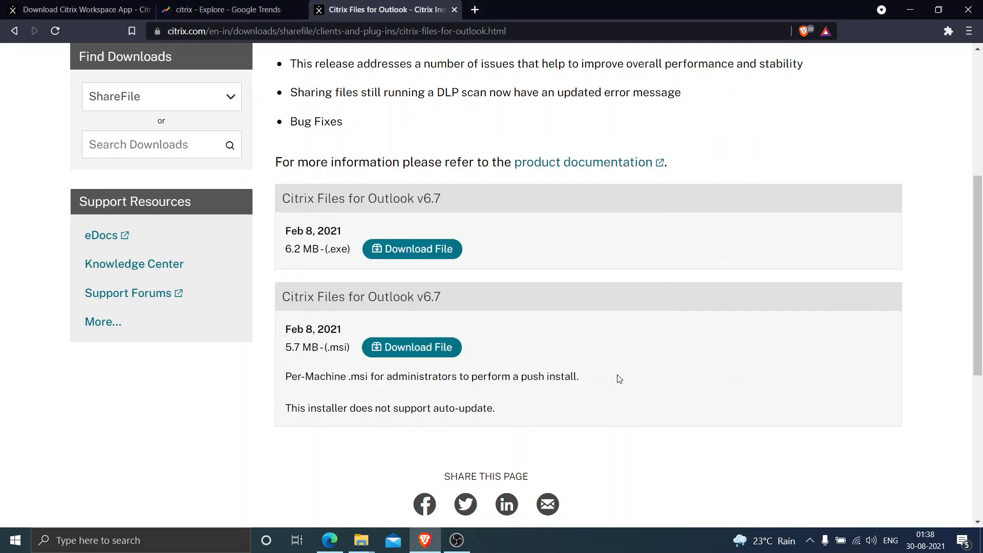